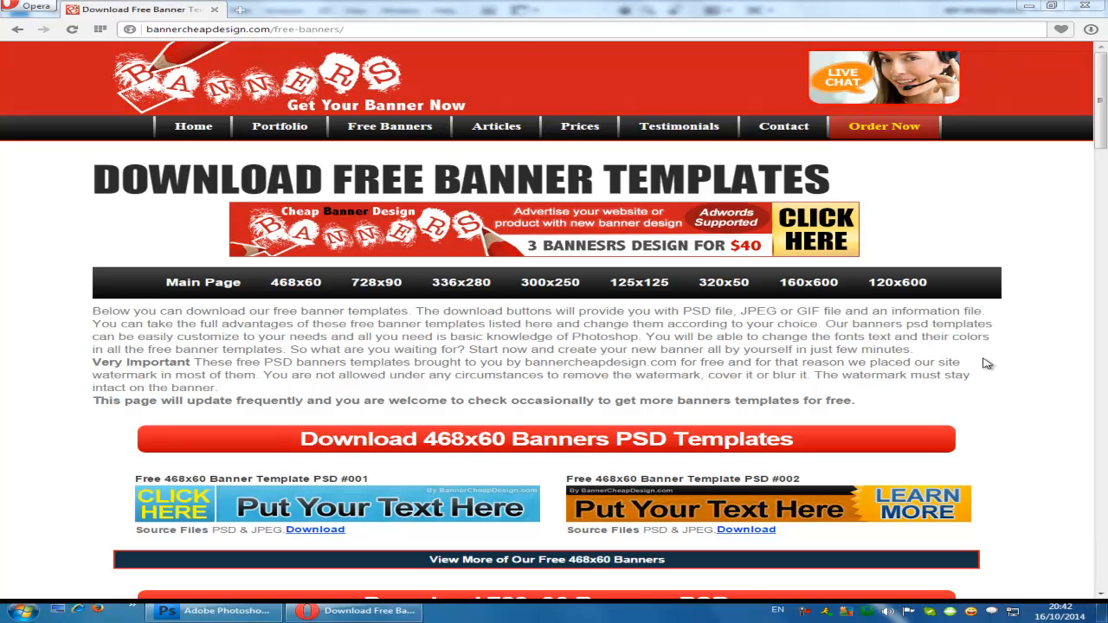
# - Download the orange 300x250 banner template #002 source files from the free banners page
pyautogui.scroll(-3)
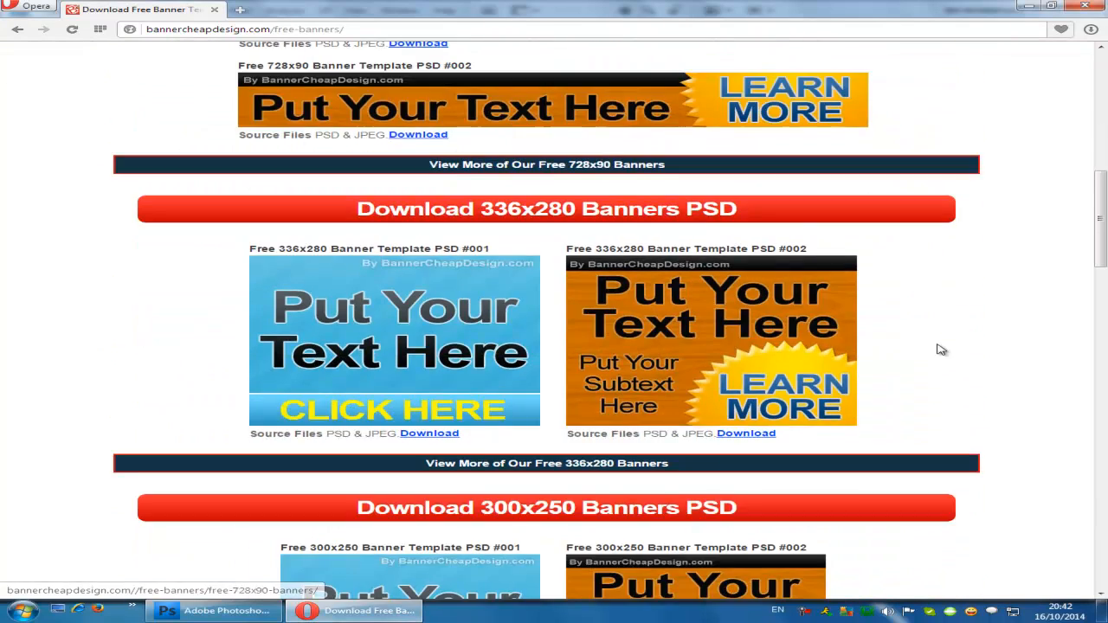
pyautogui.scroll(-3)
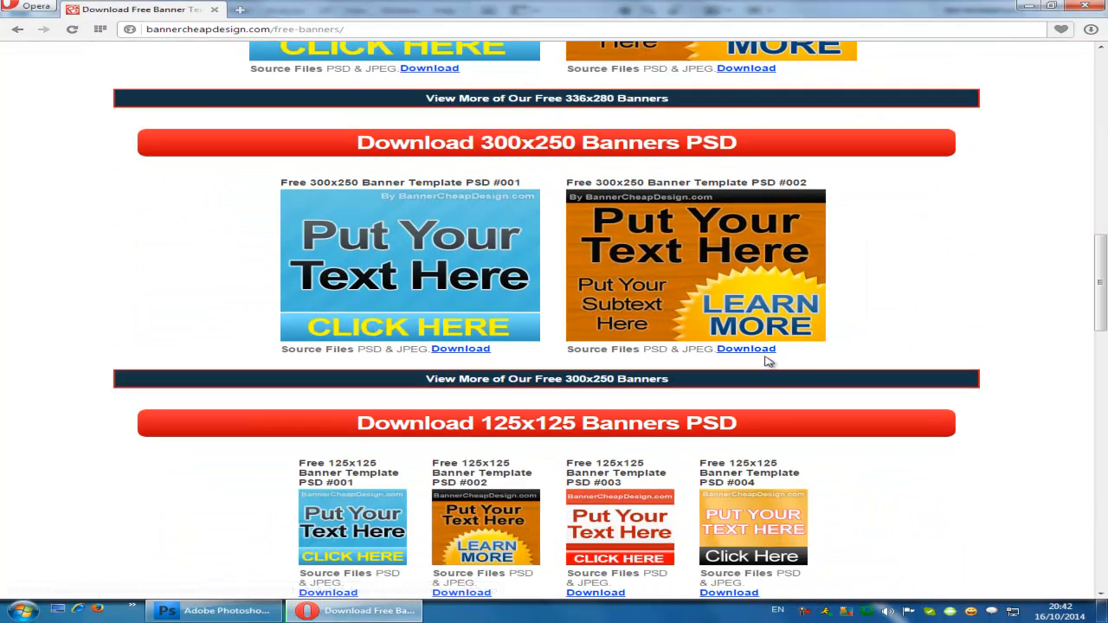
pyautogui.click(744, 348)
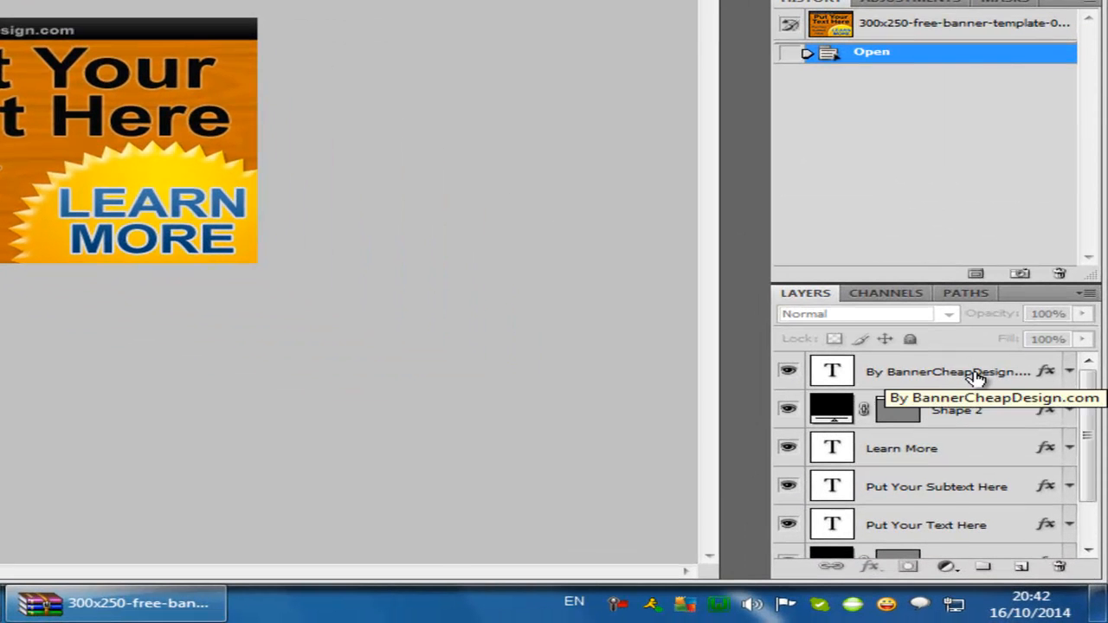
# - Select the top 'By BannerCheapDesign.com' credit text layer in the Layers panel
pyautogui.click(944, 371)
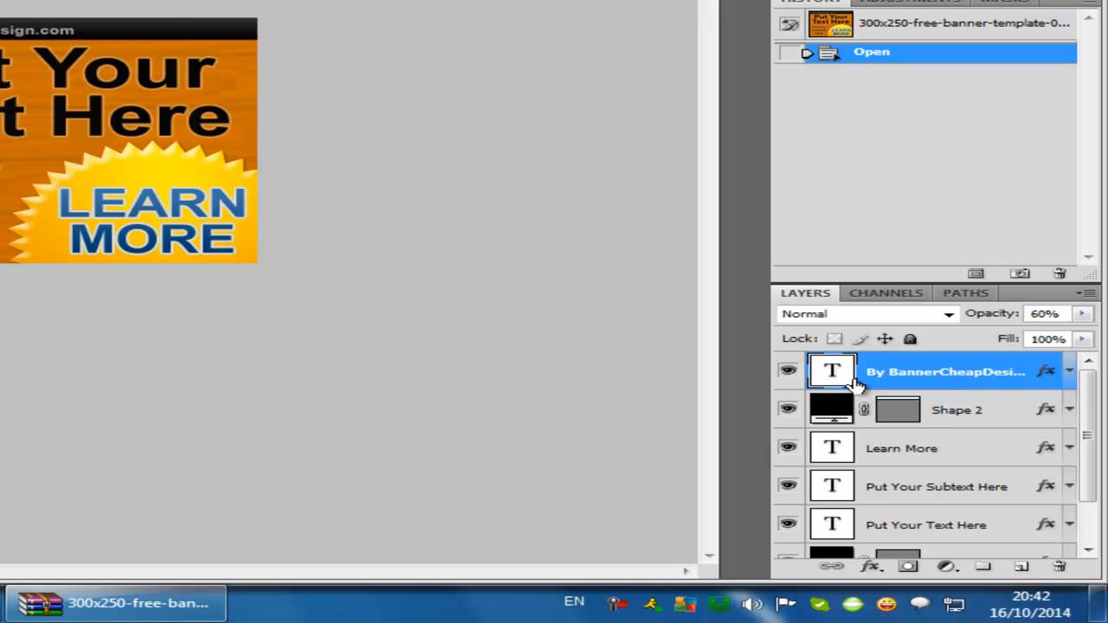
pyautogui.moveTo(911, 374)
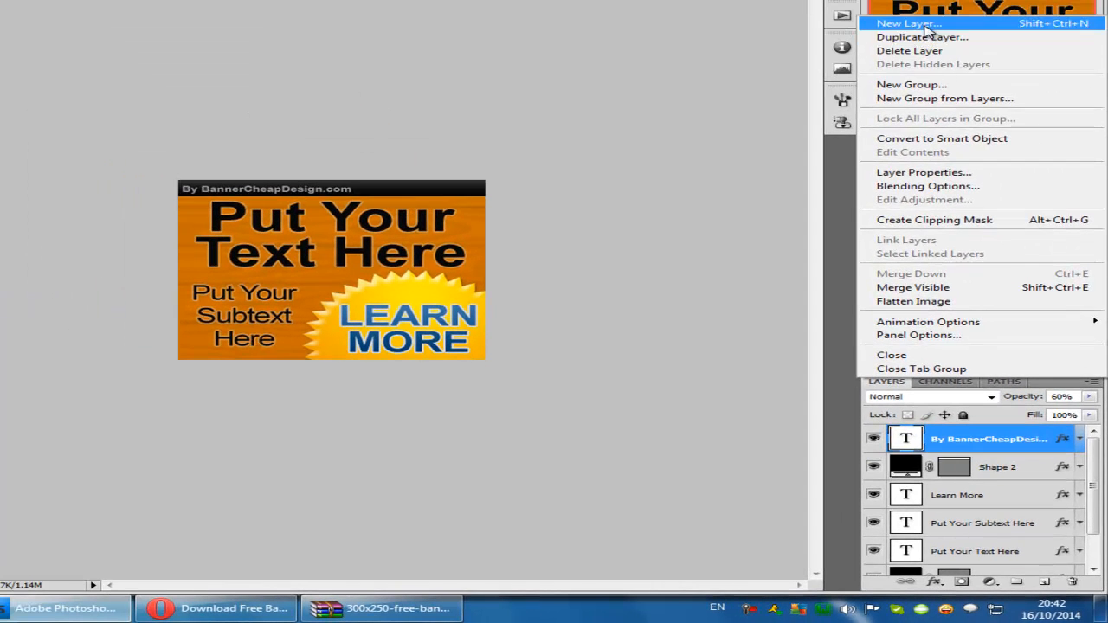
# - Add a new empty Layer 1 above all banner layers and make it active
pyautogui.click(907, 24)
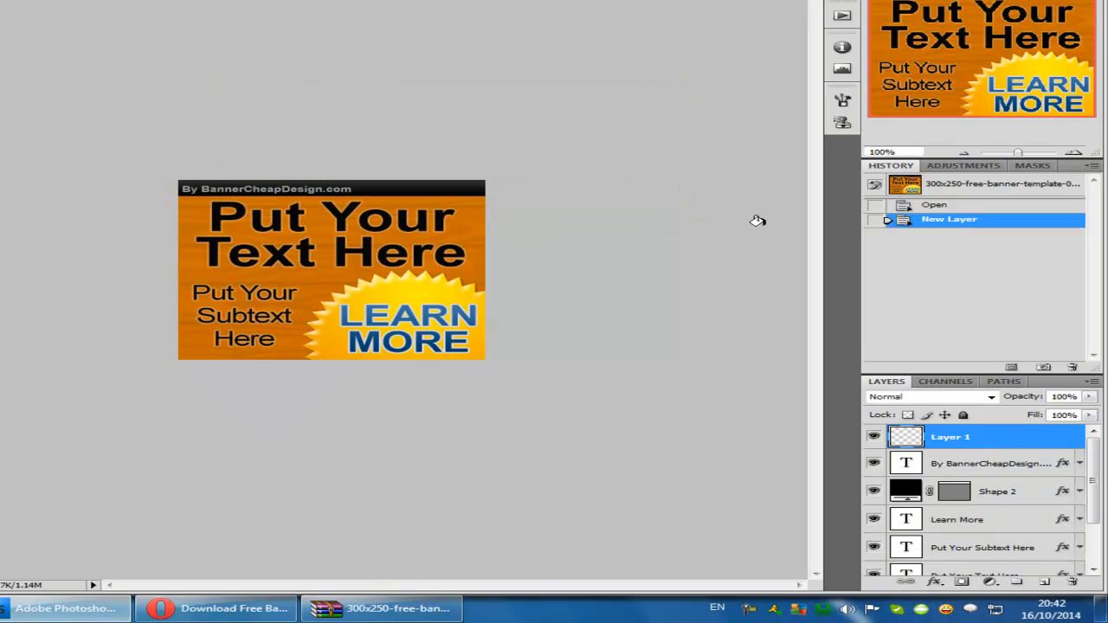
pyautogui.moveTo(970, 461)
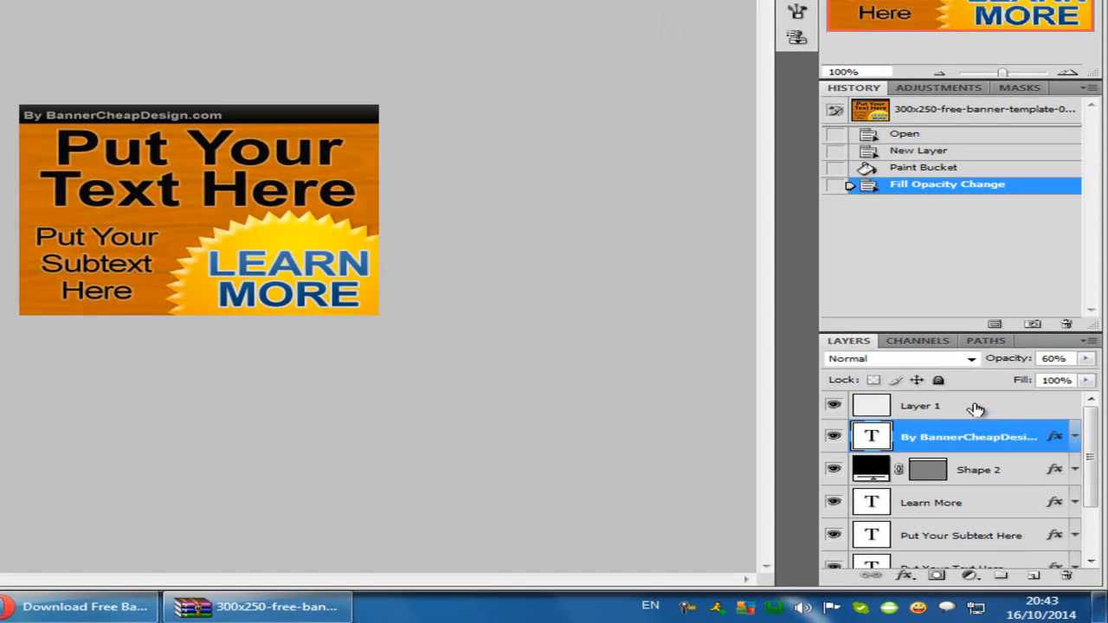
pyautogui.click(921, 405)
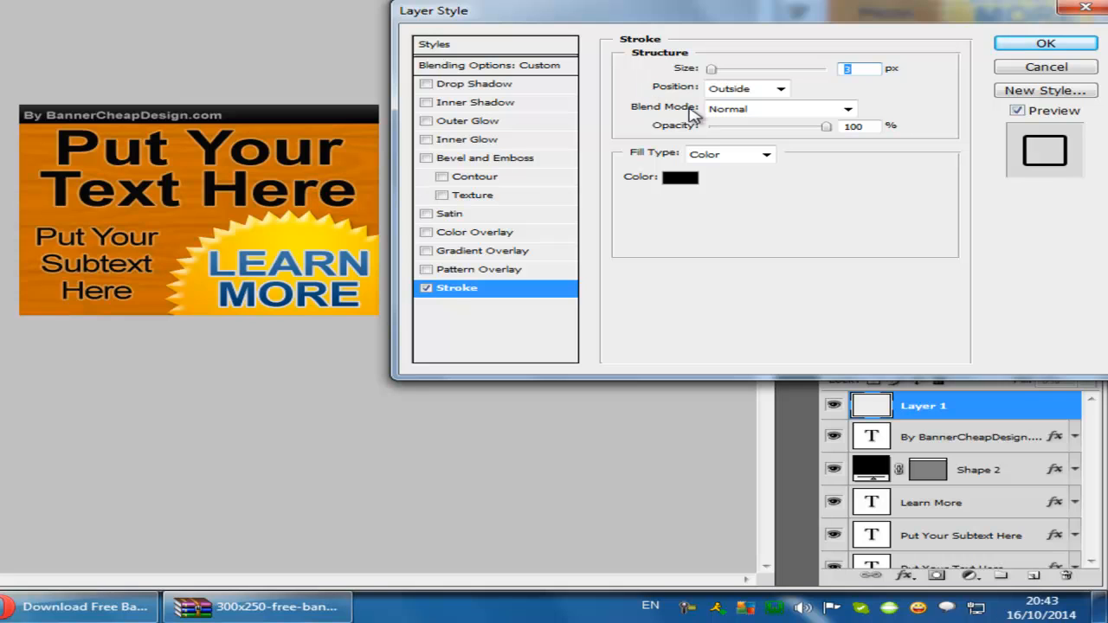
pyautogui.moveTo(766, 93)
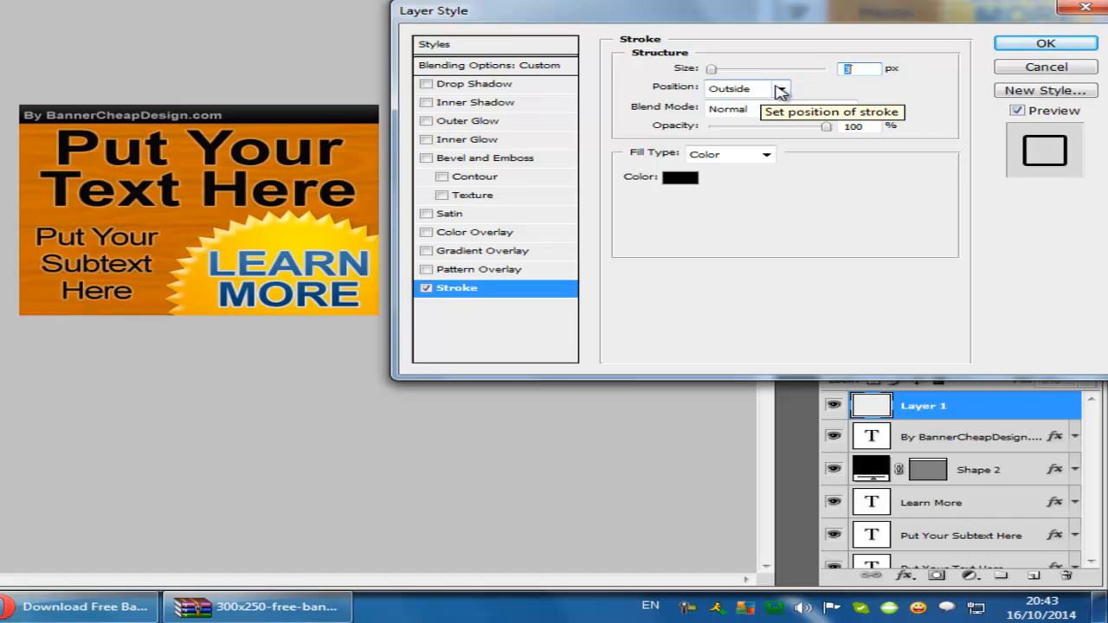
# - Set the layer's Stroke effect to Inside at 1 px and bring up its colour picker
pyautogui.click(748, 86)
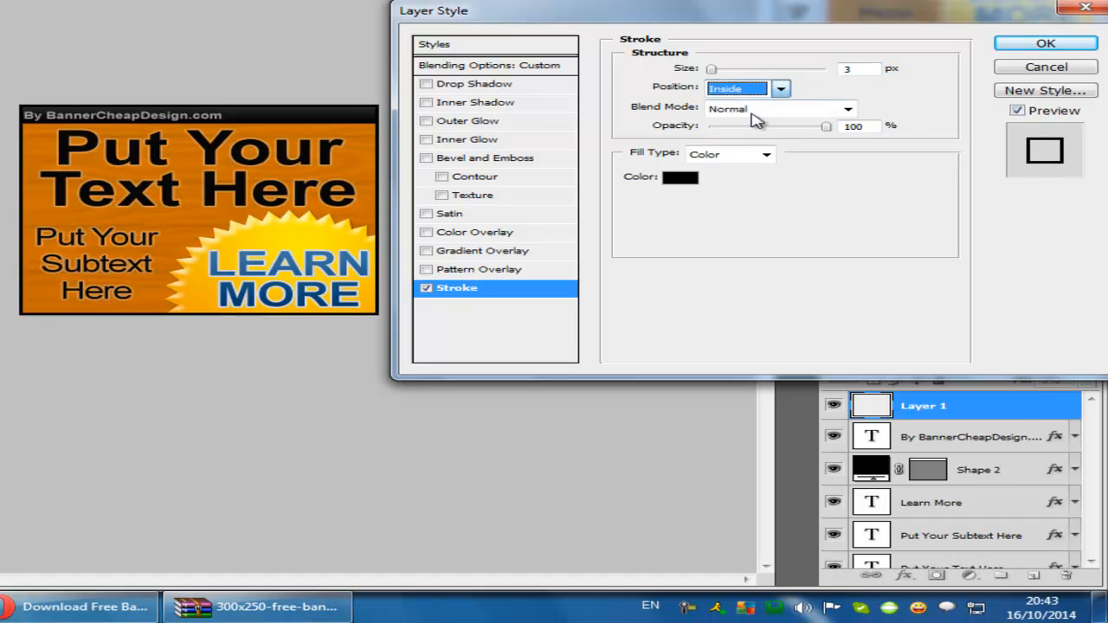
pyautogui.moveTo(840, 97)
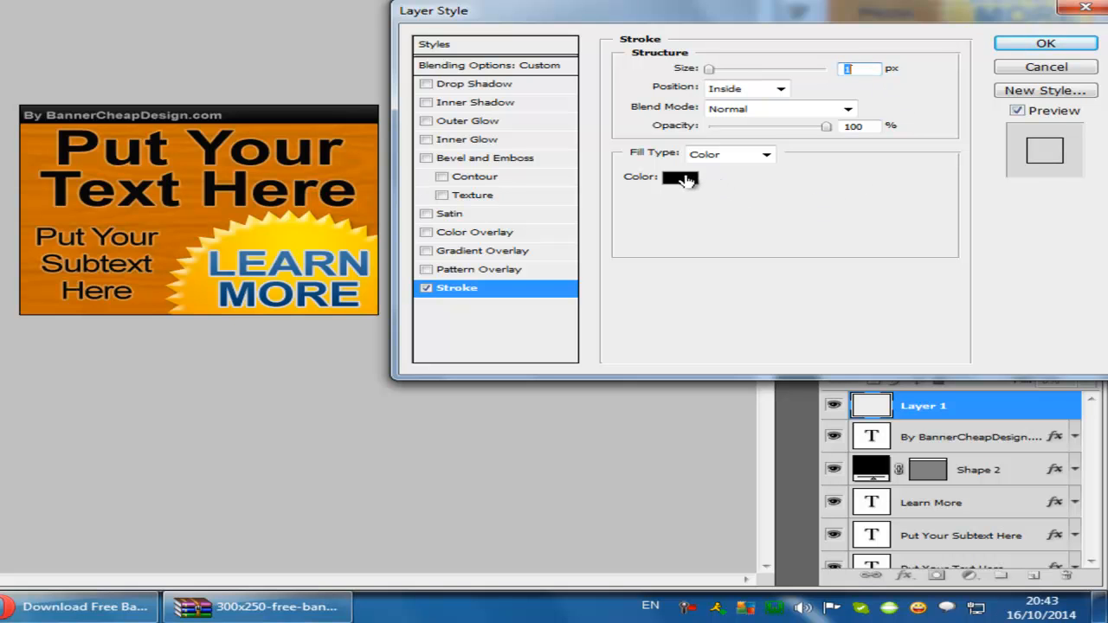
pyautogui.click(680, 177)
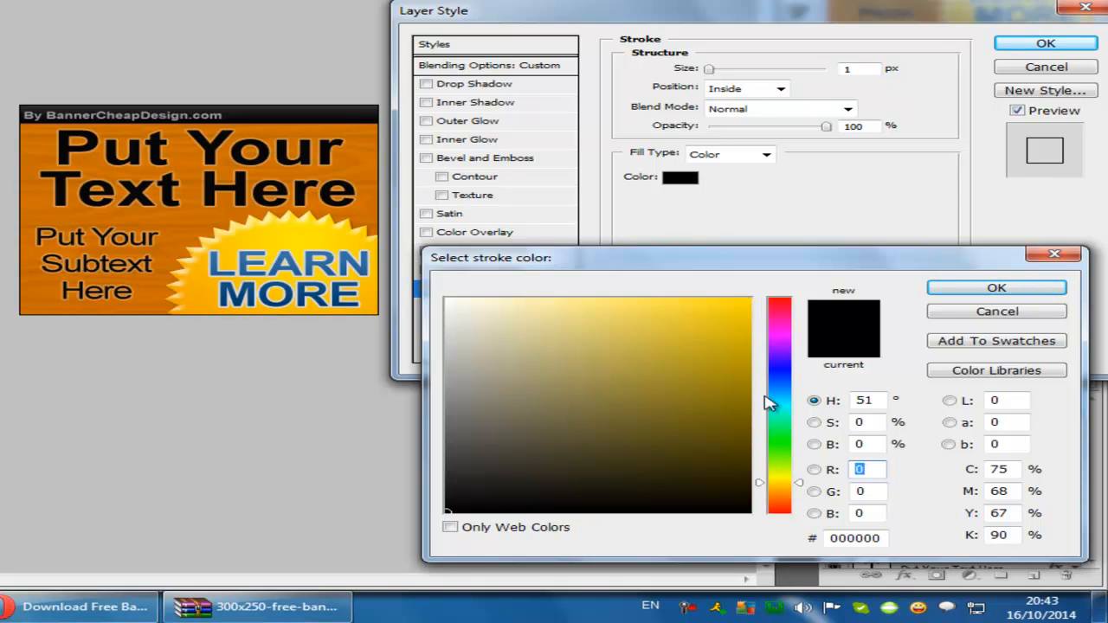
# - Pick a dark colour for the 1 px inside stroke border
pyautogui.click(779, 378)
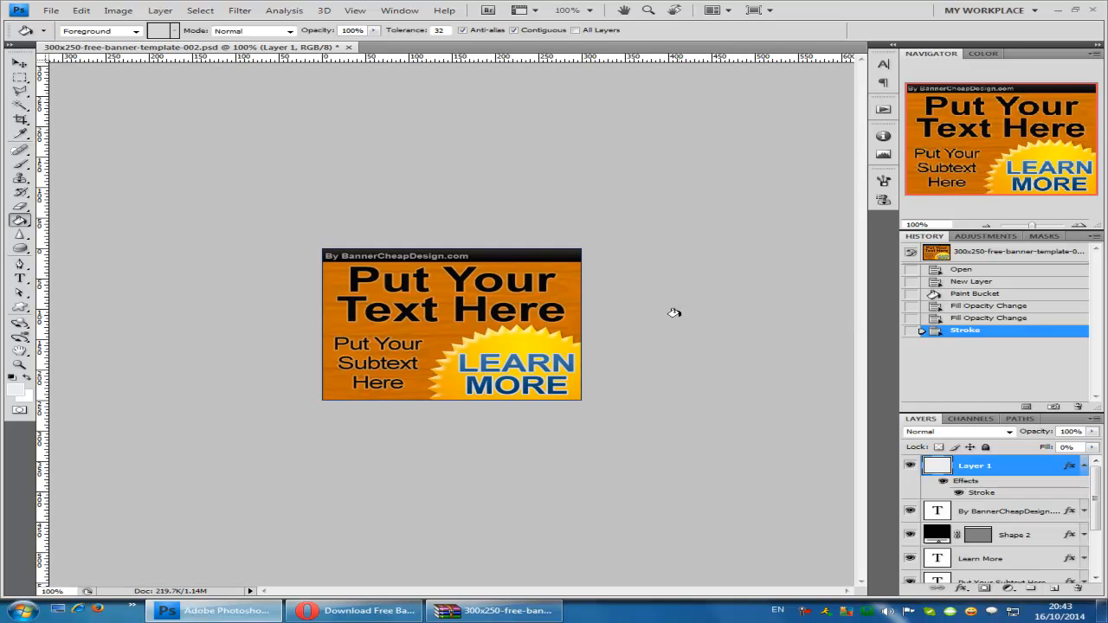
pyautogui.moveTo(1007, 443)
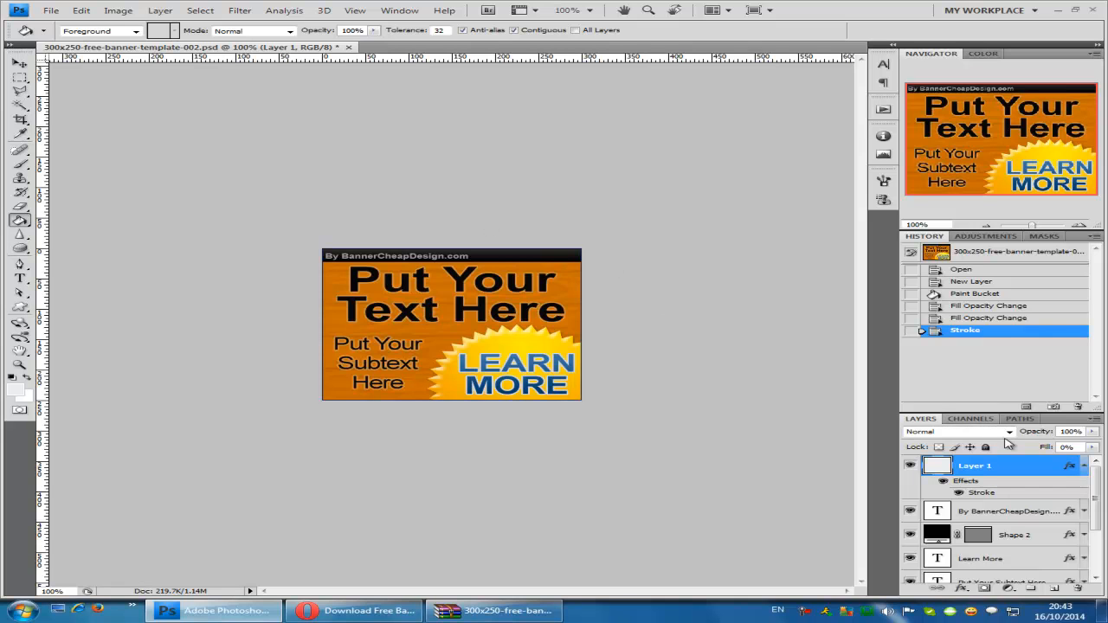